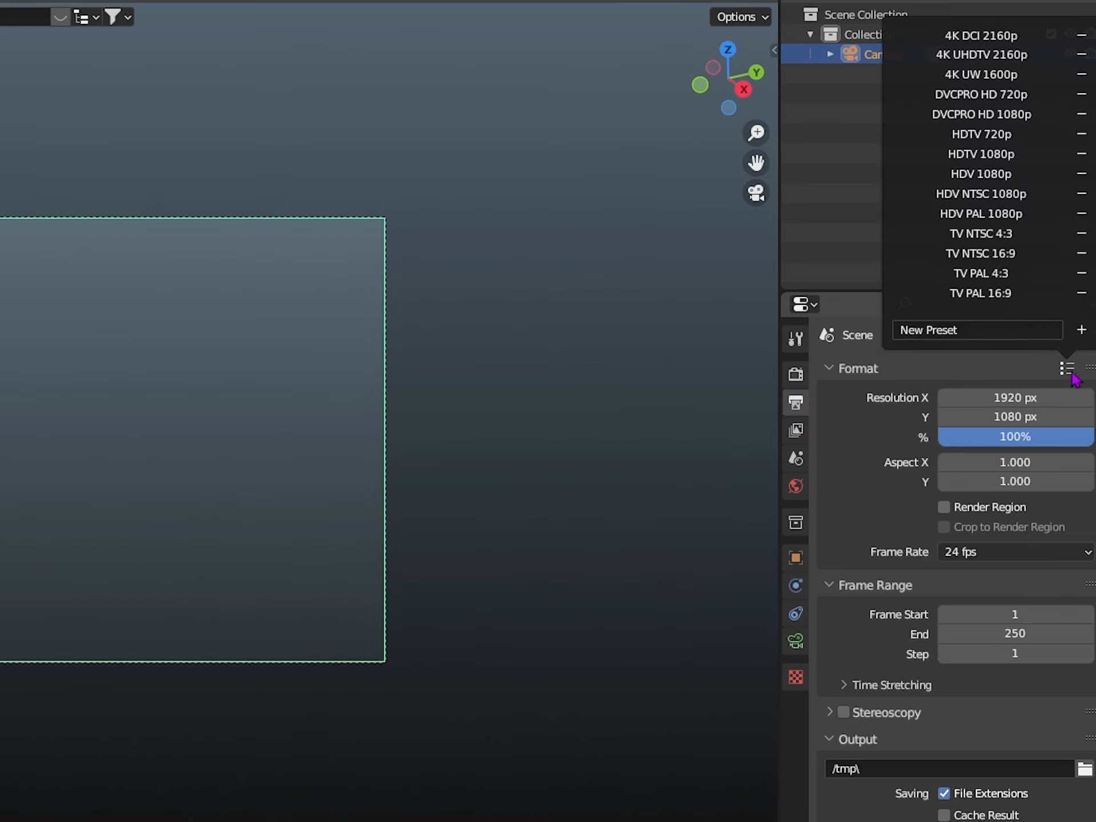
Step: Set output to 1920×1080, focal length to 30 mm, and add an Empty to the scene
left_click(980, 75)
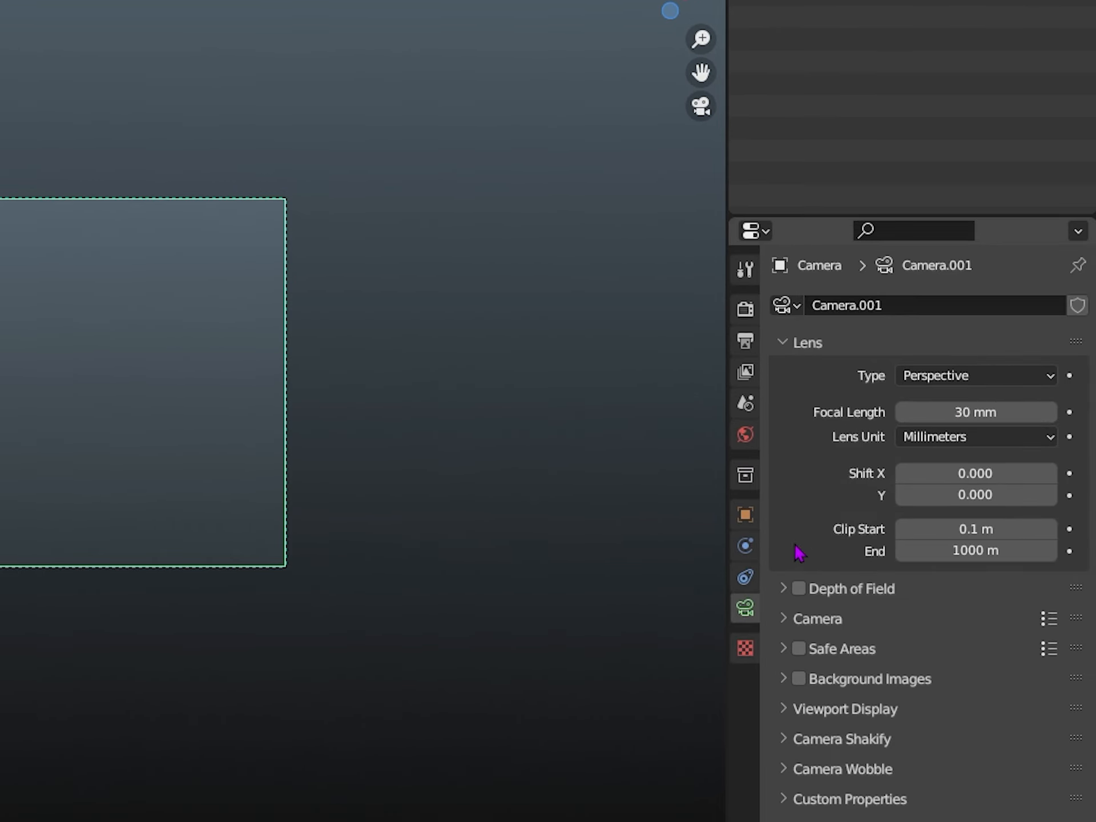
left_click(798, 587)
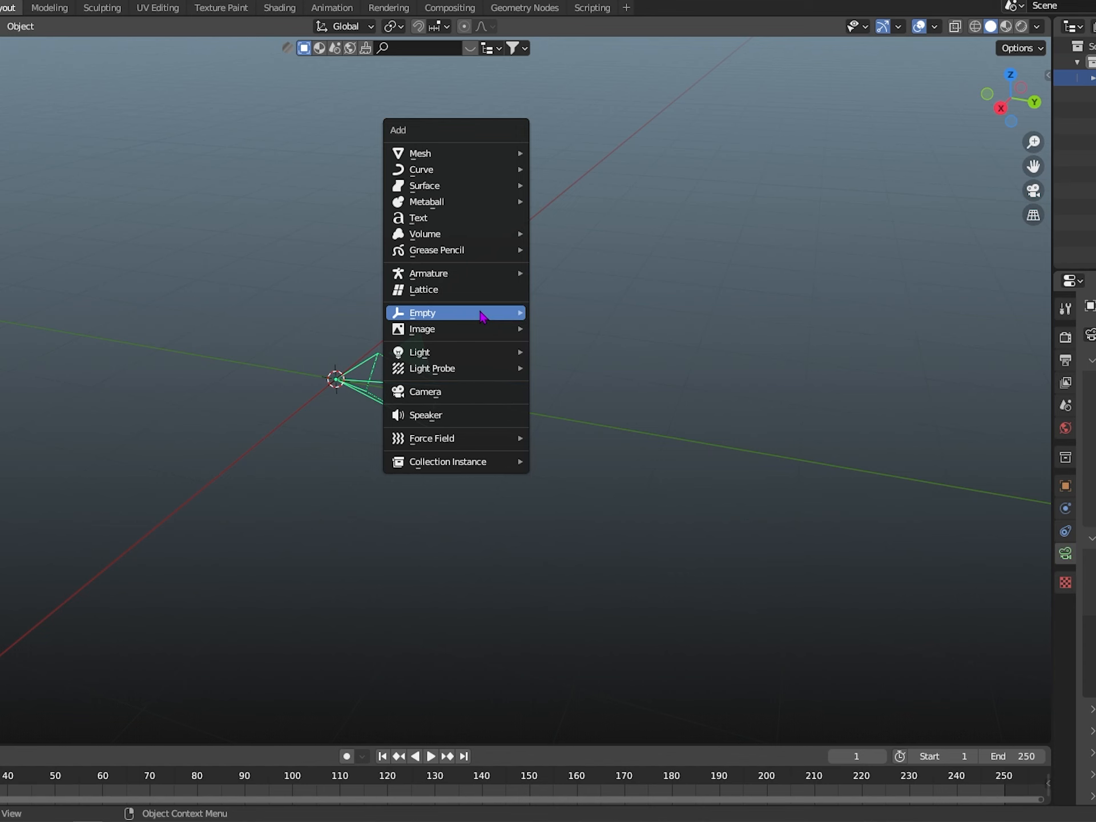
left_click(421, 313)
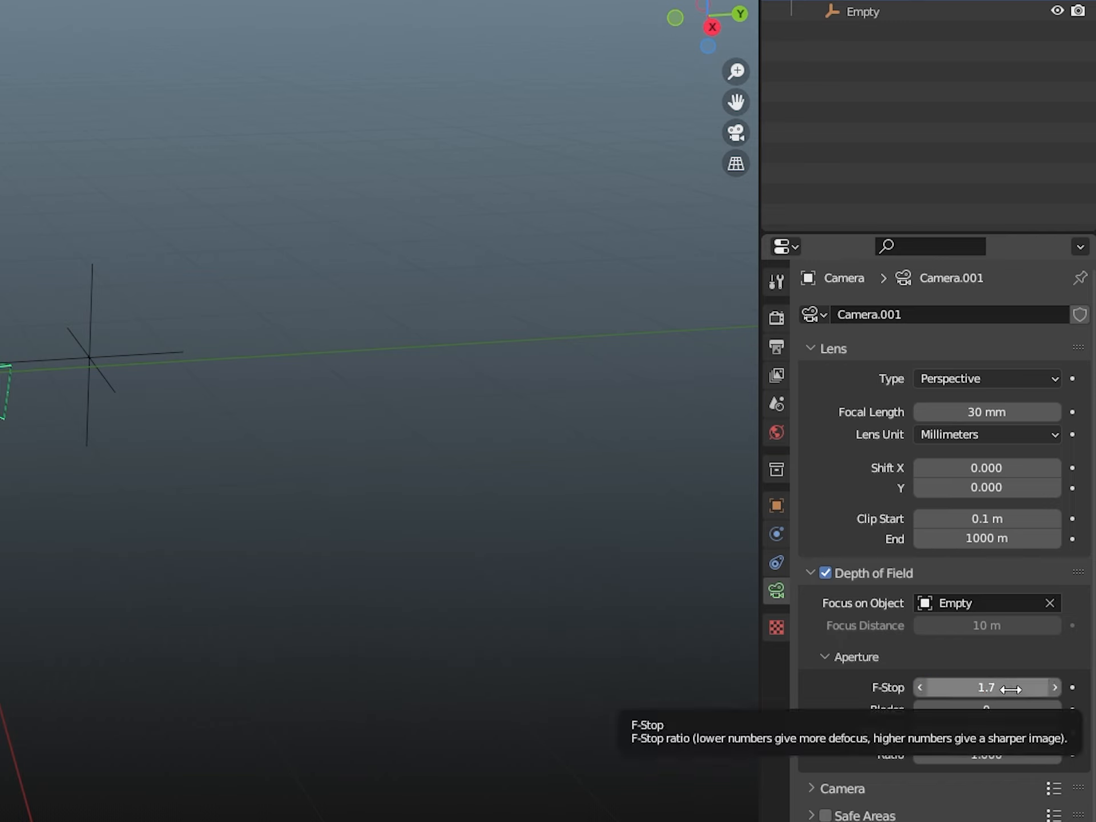
mouse_move(867, 734)
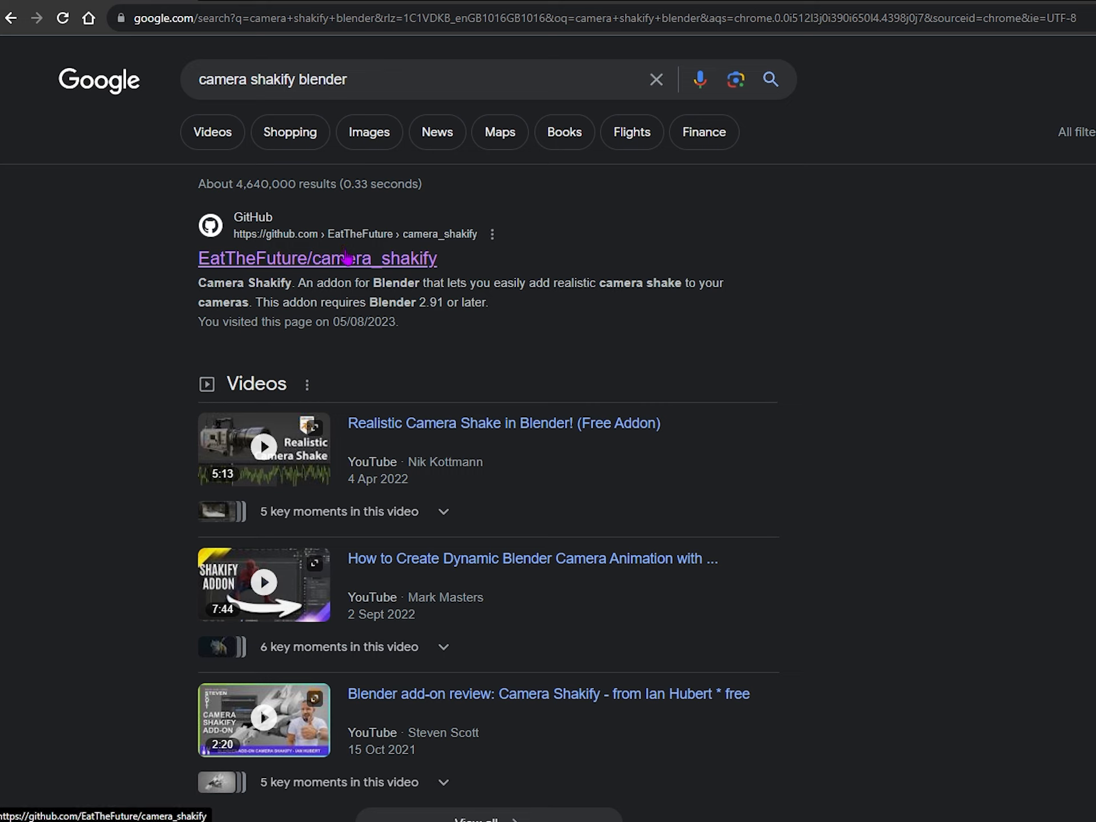
mouse_move(174, 310)
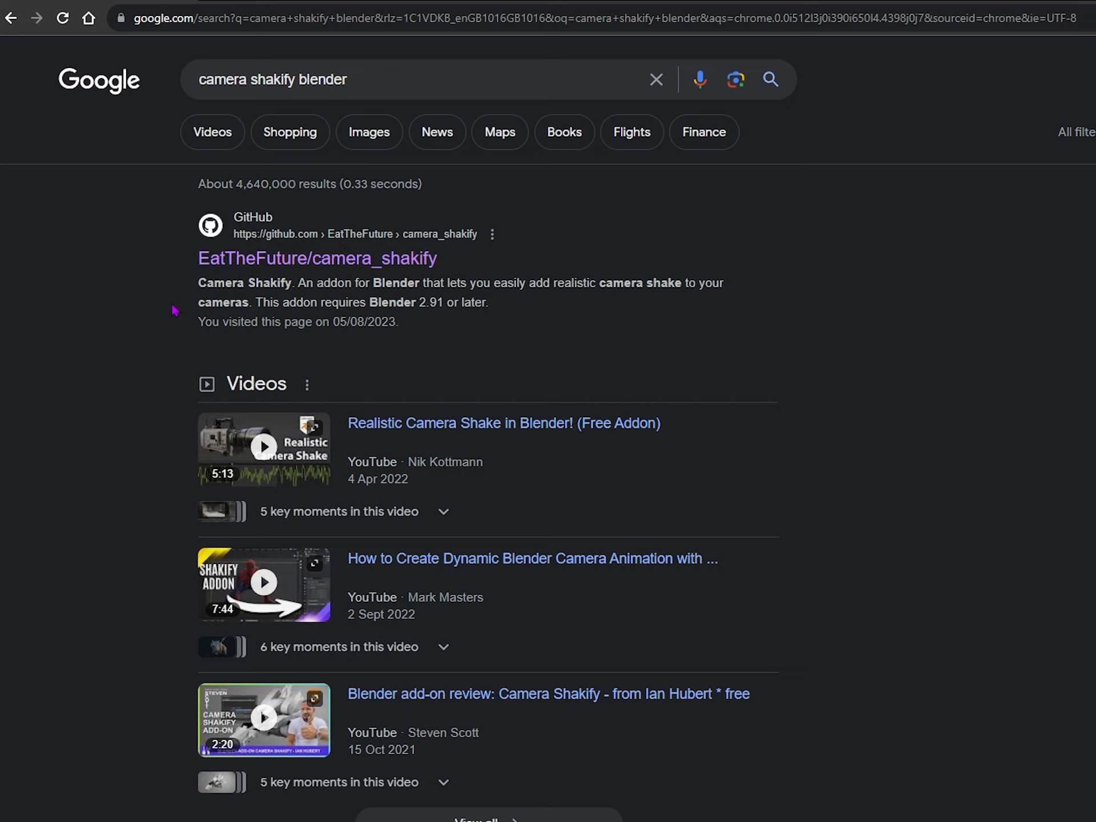
Step: Enable depth of field on the Empty at f-stop 1.7 and add a Camera Shakify shake layer
left_click(316, 258)
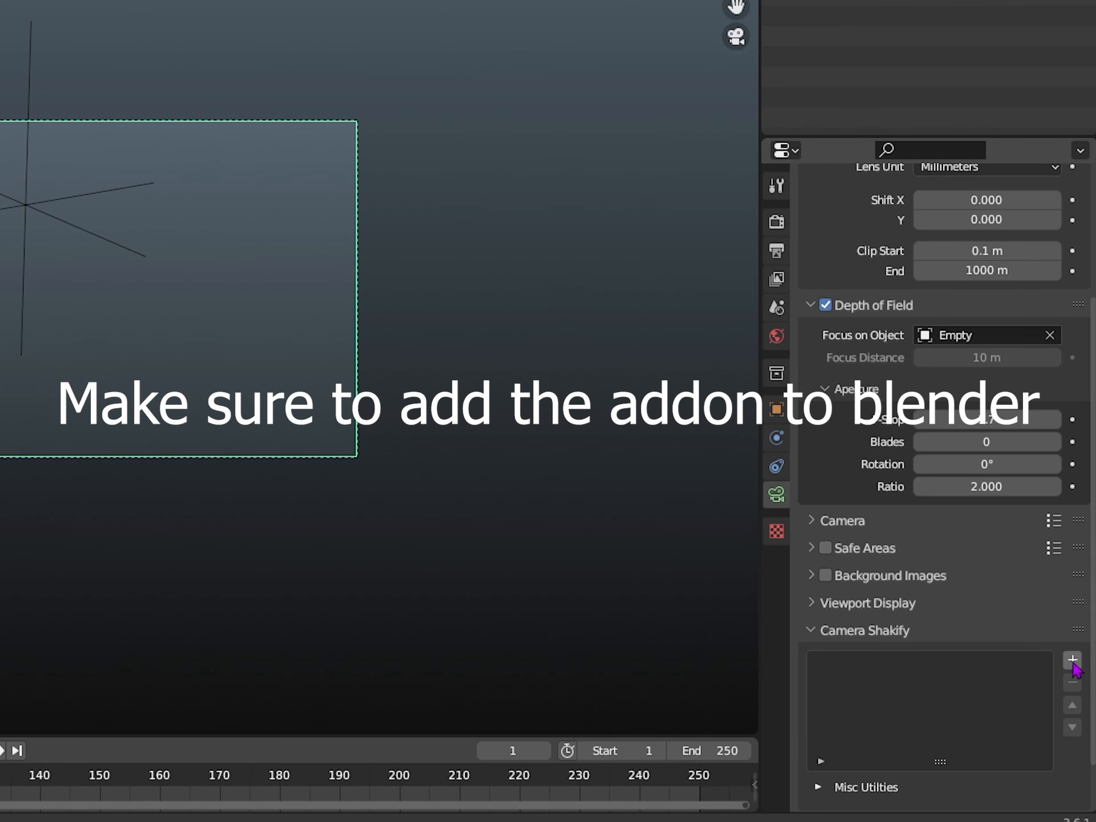
left_click(1072, 660)
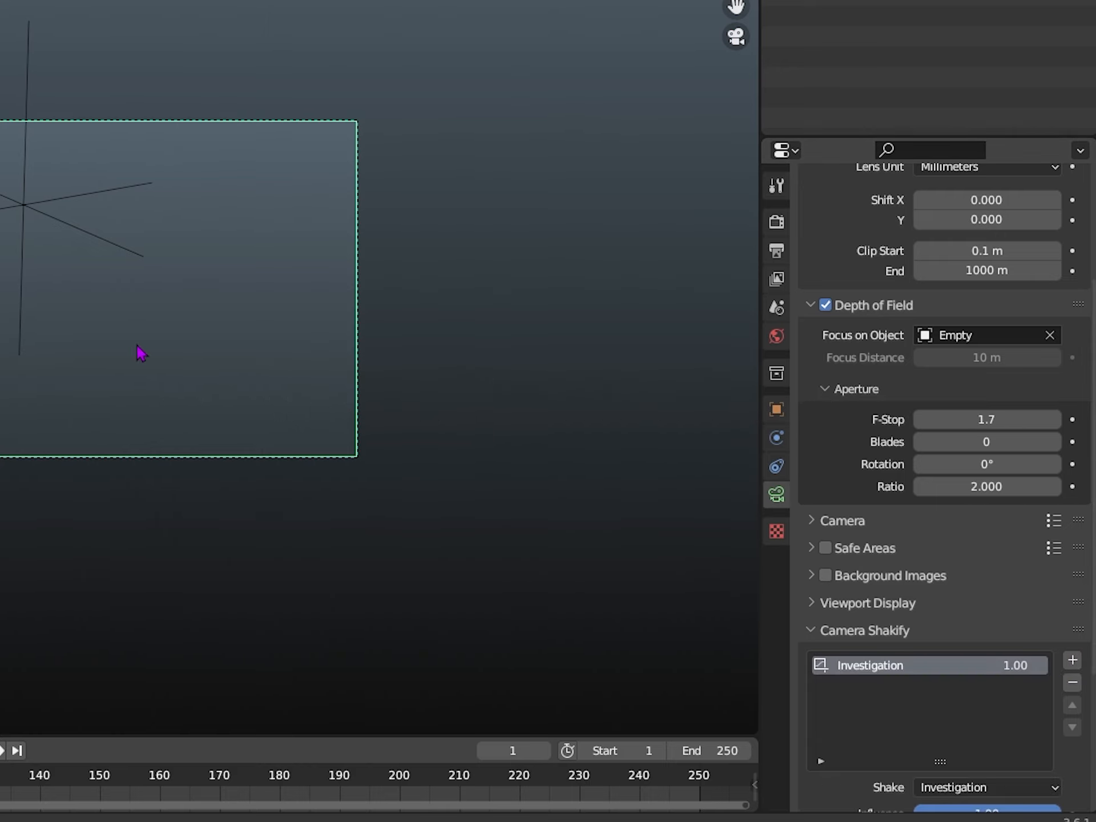